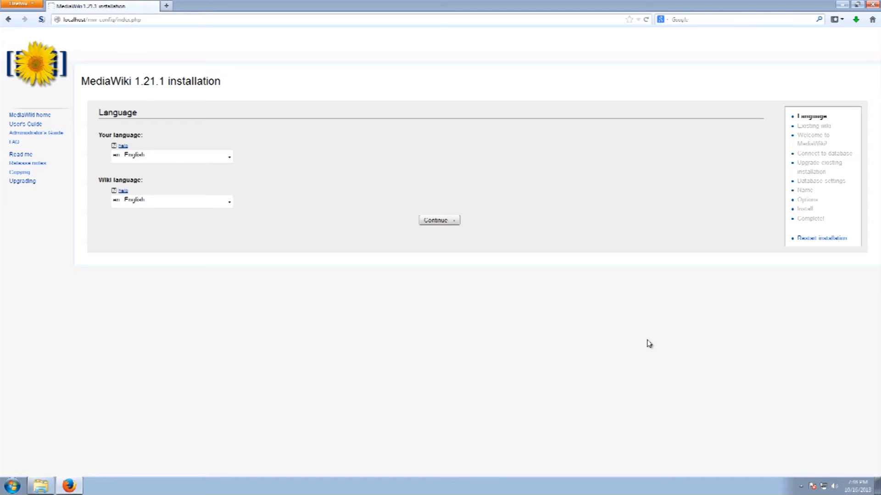
pyautogui.moveTo(435, 304)
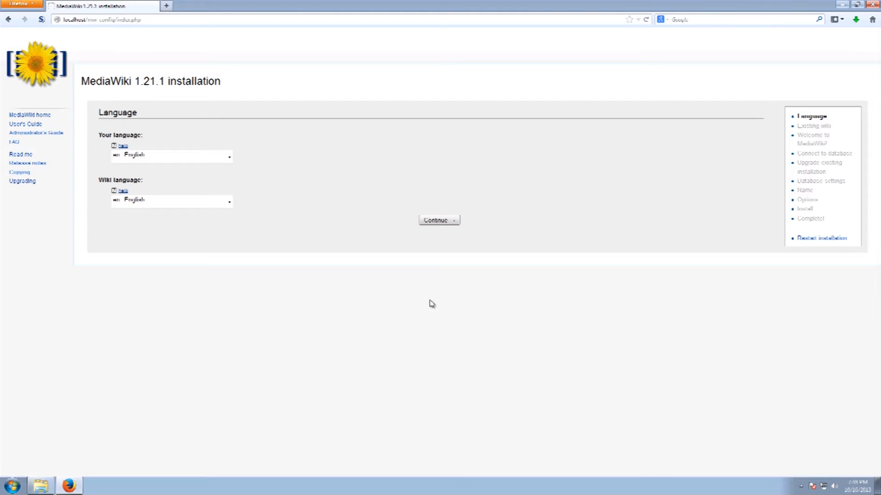
# Step: Keep English as both user and wiki language and continue past the language step
pyautogui.click(438, 219)
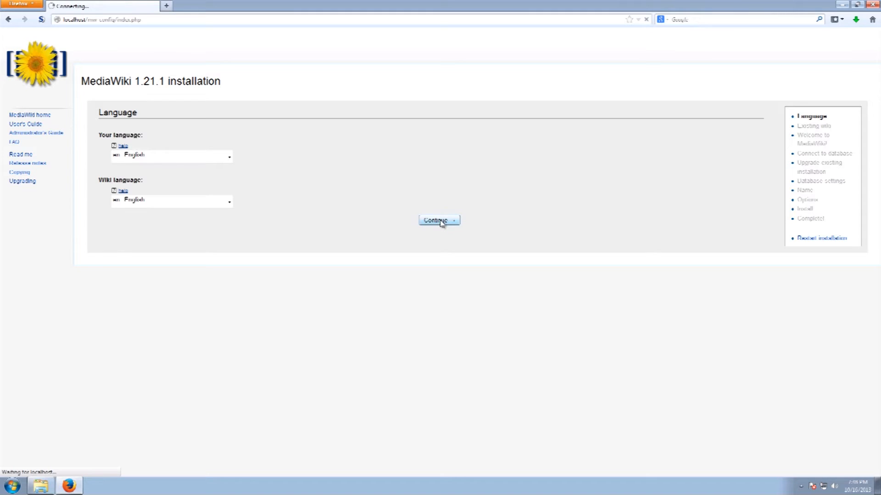
# Step: Accept the passing environment checks on the Welcome page and continue to database connection
pyautogui.click(438, 220)
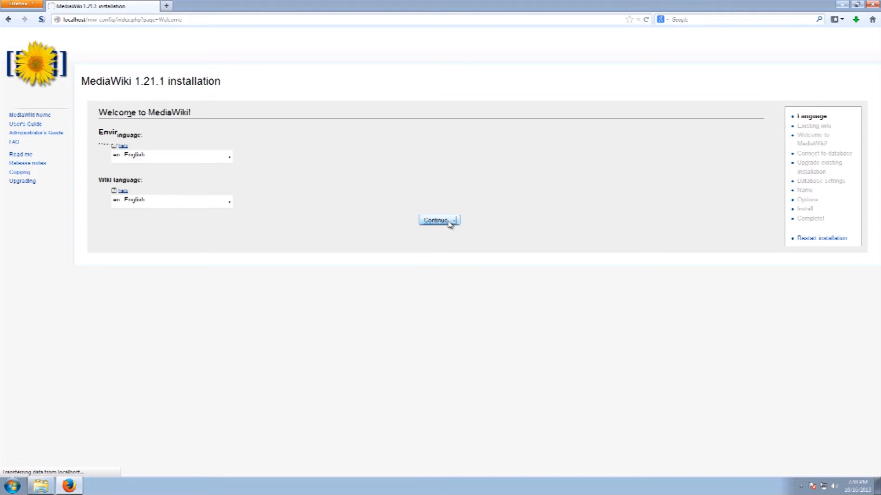
pyautogui.click(438, 220)
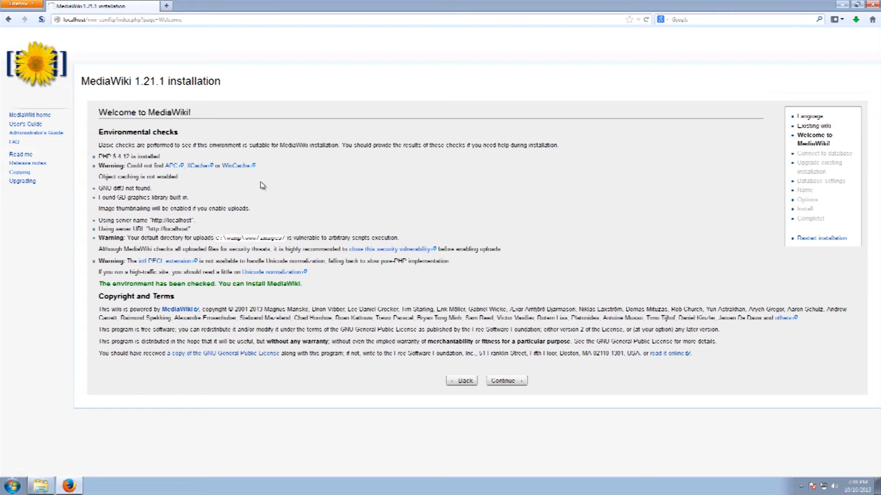
pyautogui.moveTo(229, 171)
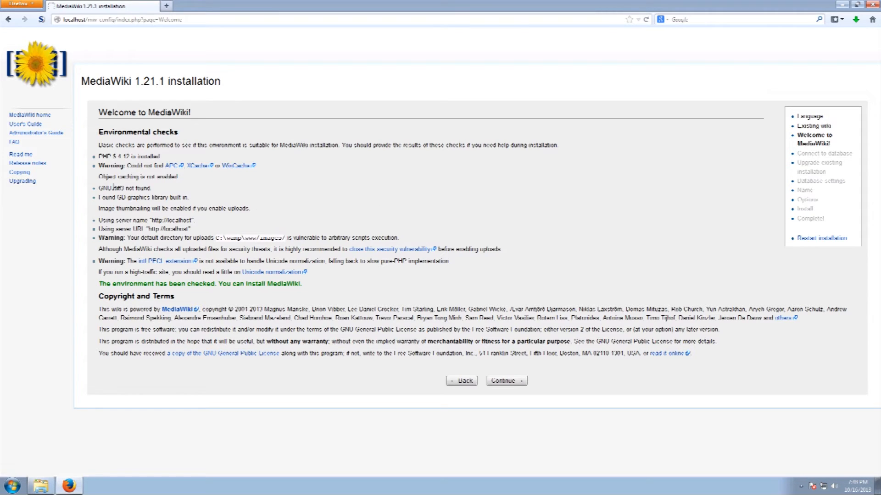
pyautogui.moveTo(290, 203)
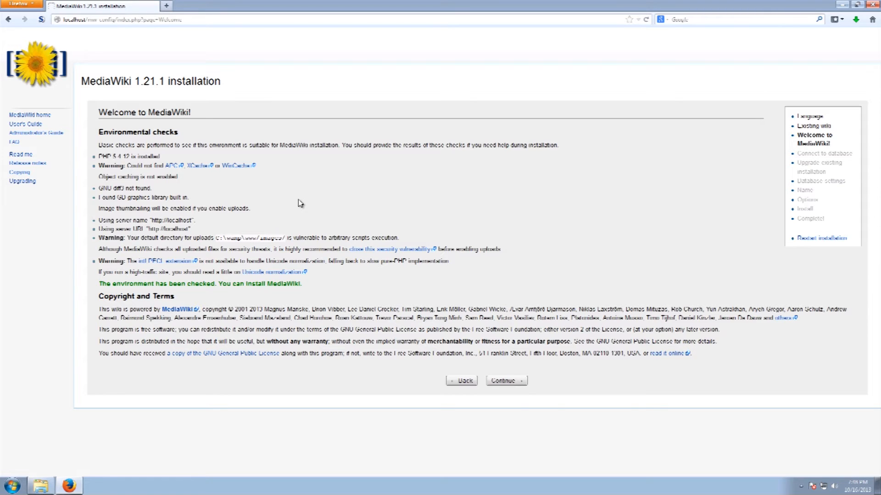
pyautogui.click(505, 380)
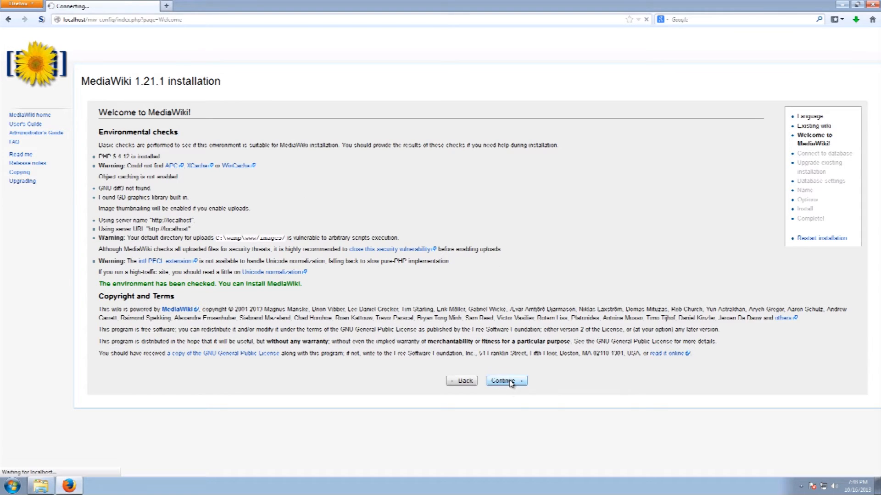
# Step: Set MySQL on localhost with database my_wiki, replacing the root username with my_wiki
pyautogui.click(504, 380)
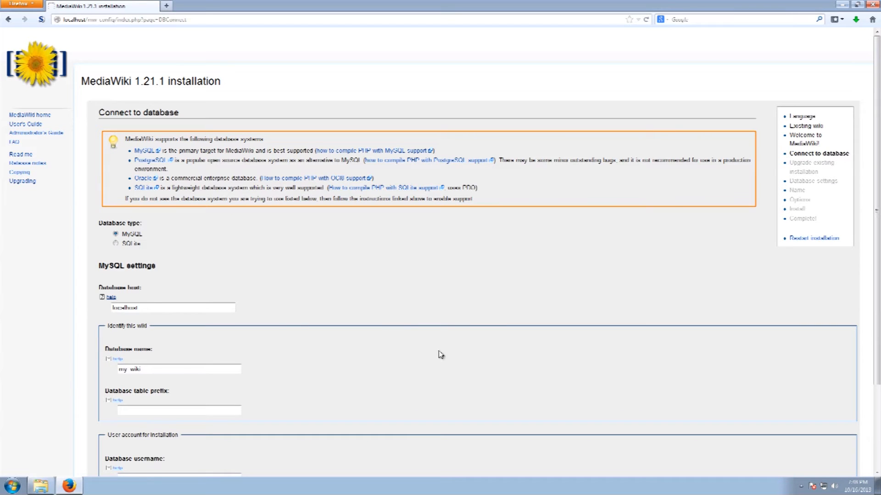
pyautogui.moveTo(328, 270)
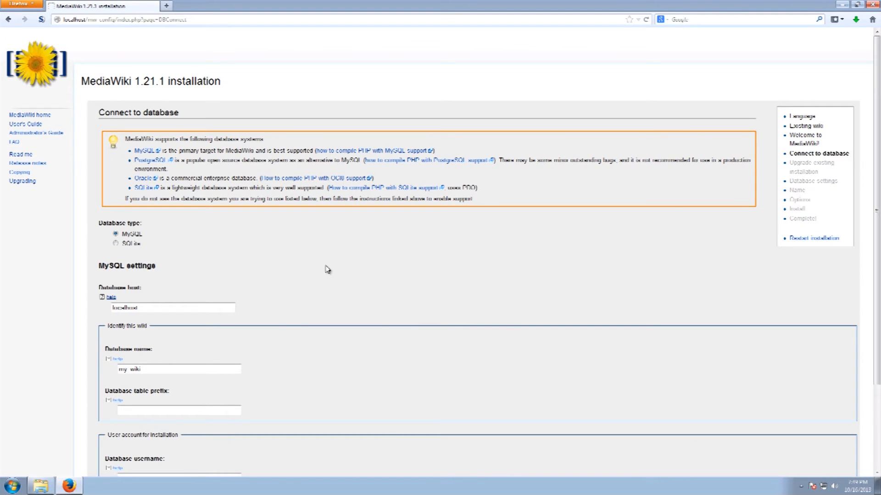
pyautogui.scroll(-3)
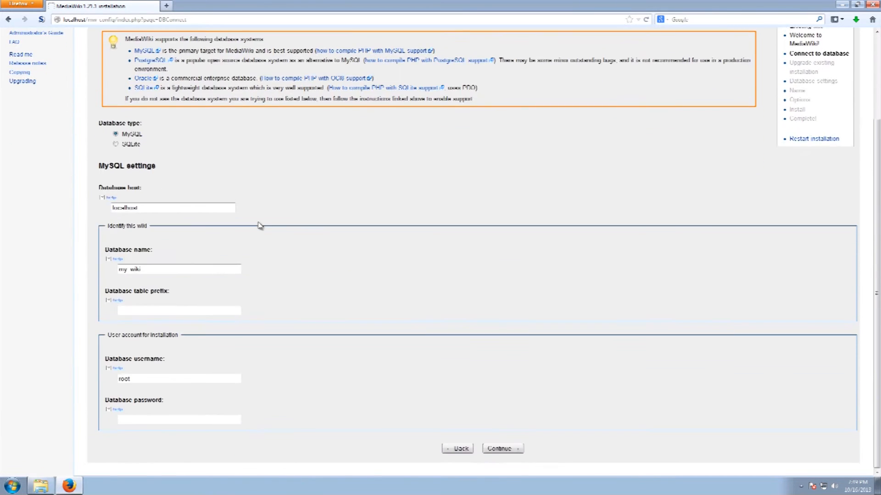
pyautogui.click(171, 208)
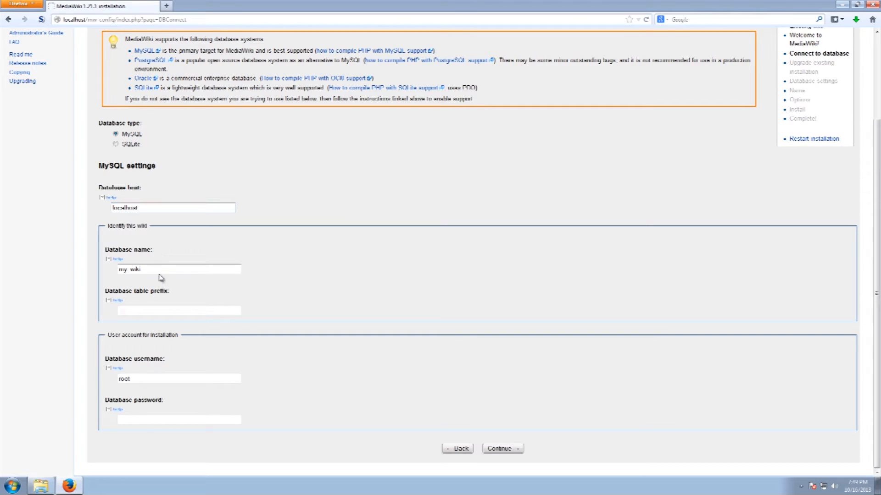
pyautogui.click(179, 311)
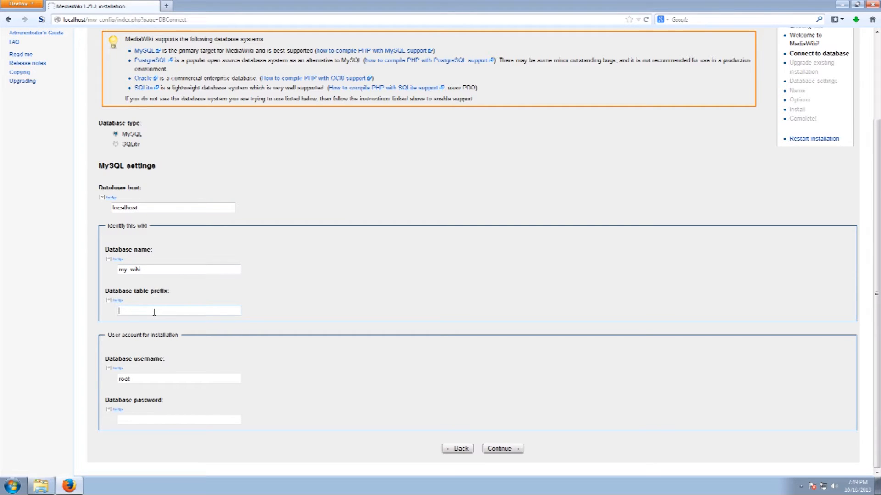
pyautogui.doubleClick(124, 379)
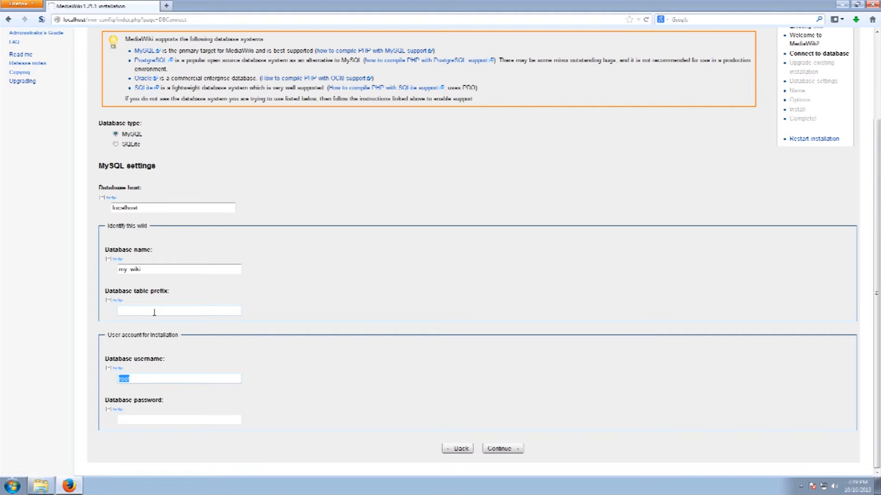
pyautogui.write('my_wiki')
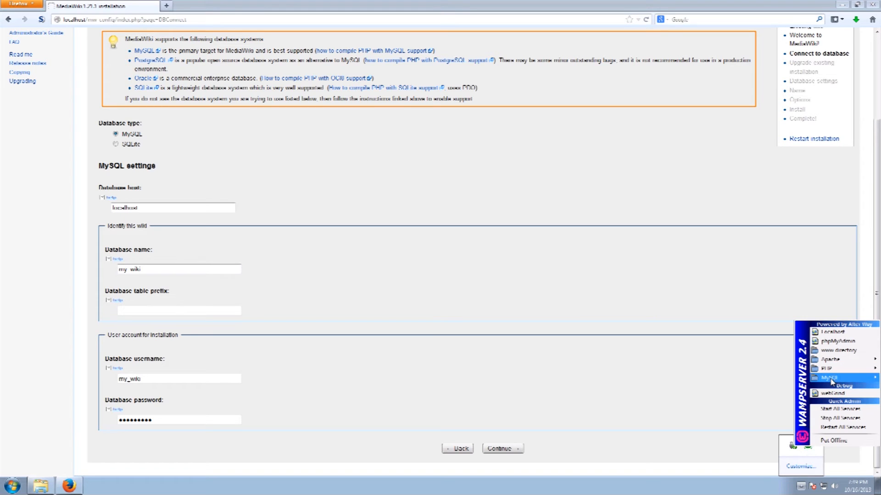
# Step: Launch the MySQL console from the WAMP tray and log in as root
pyautogui.click(828, 377)
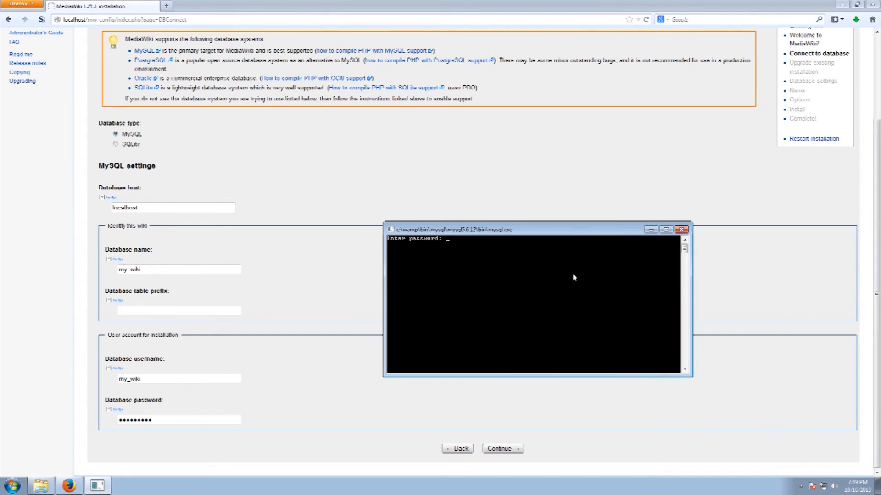
pyautogui.click(679, 229)
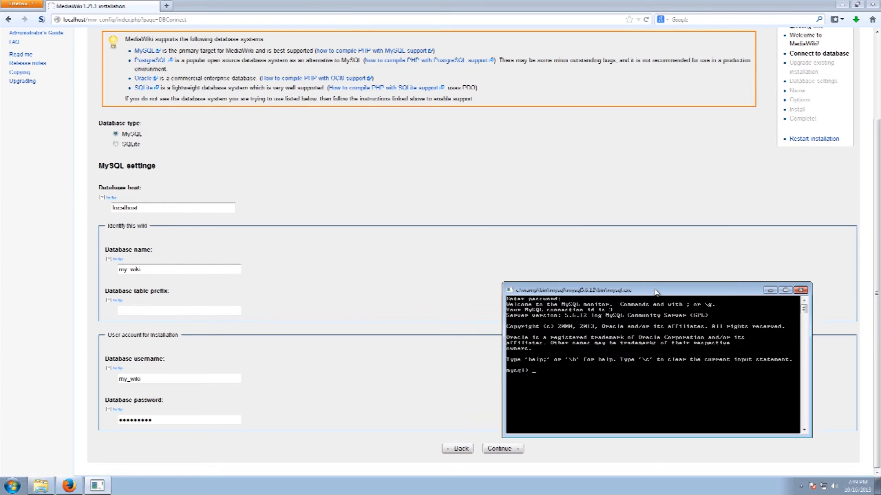
pyautogui.moveTo(654, 350)
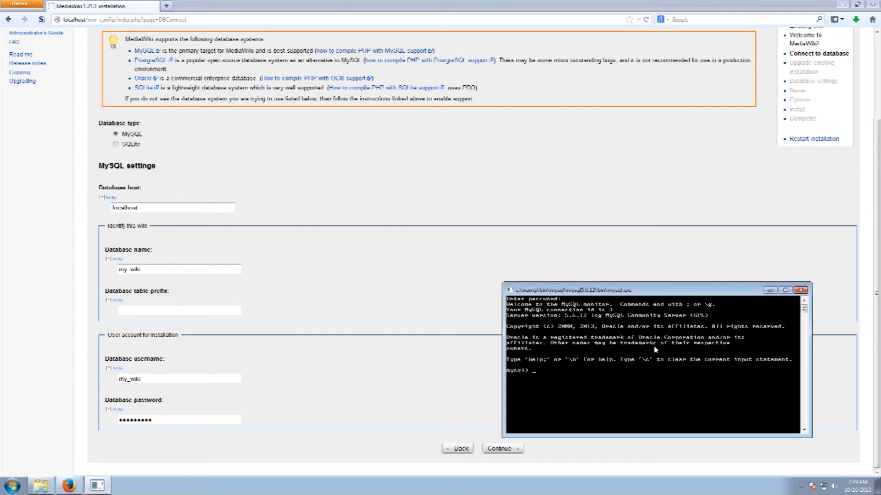
# Step: Run CREATE DATABASE my_wiki; and USE my_wiki; to make it the current database
pyautogui.write('CREATE DATA')
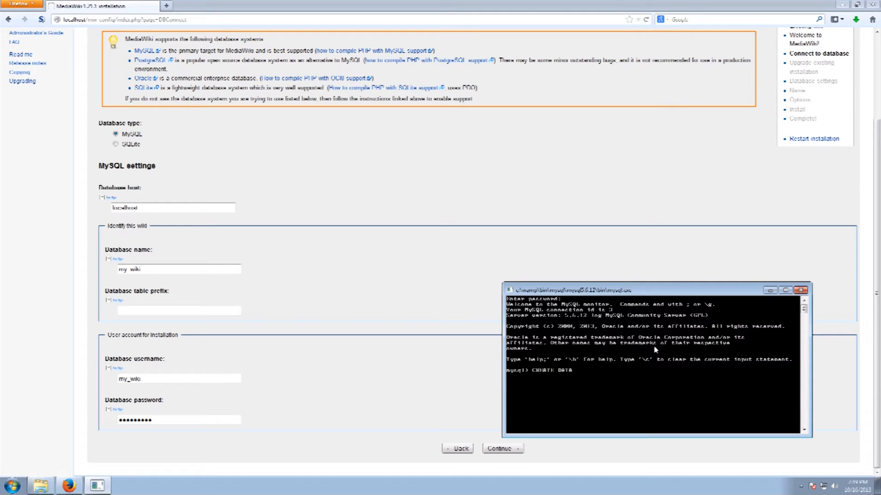
pyautogui.write('BASE')
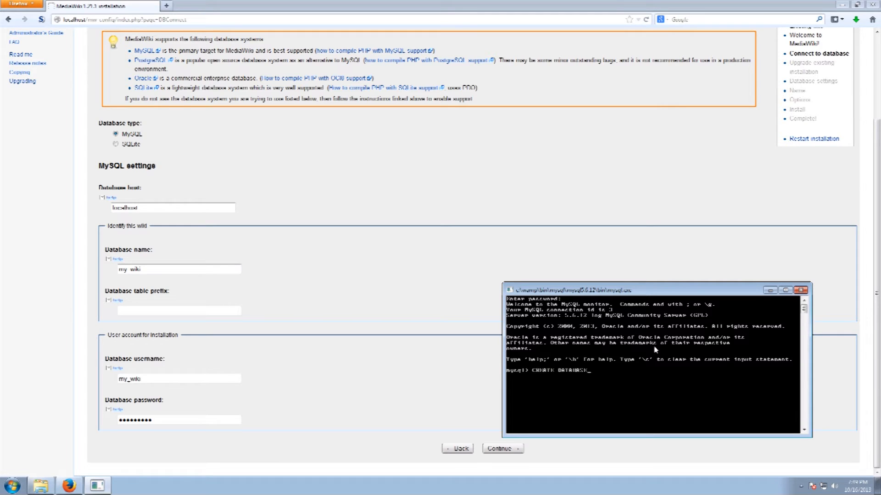
pyautogui.write('my_wiki;')
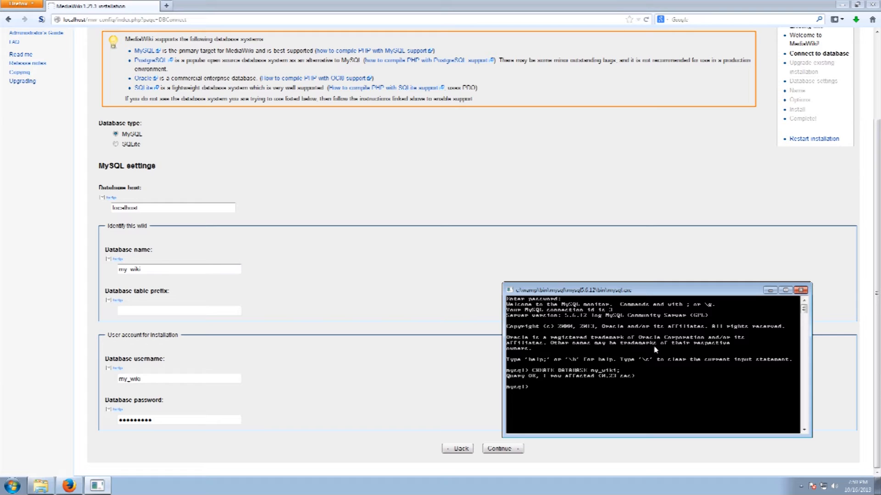
pyautogui.write('USE')
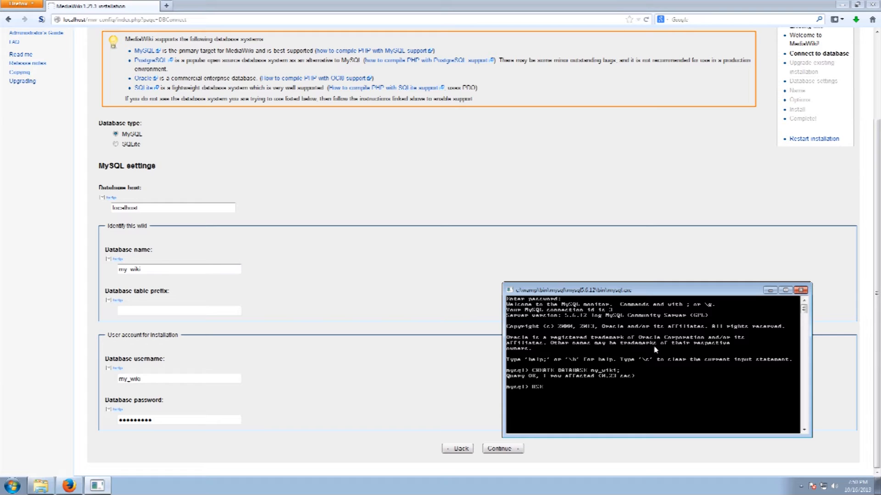
pyautogui.write('my_wiki;')
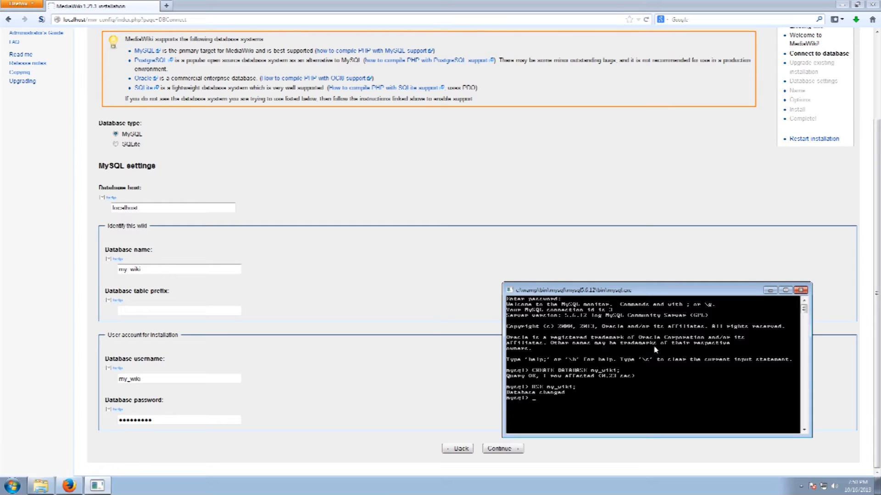
pyautogui.write('CREATE USER')
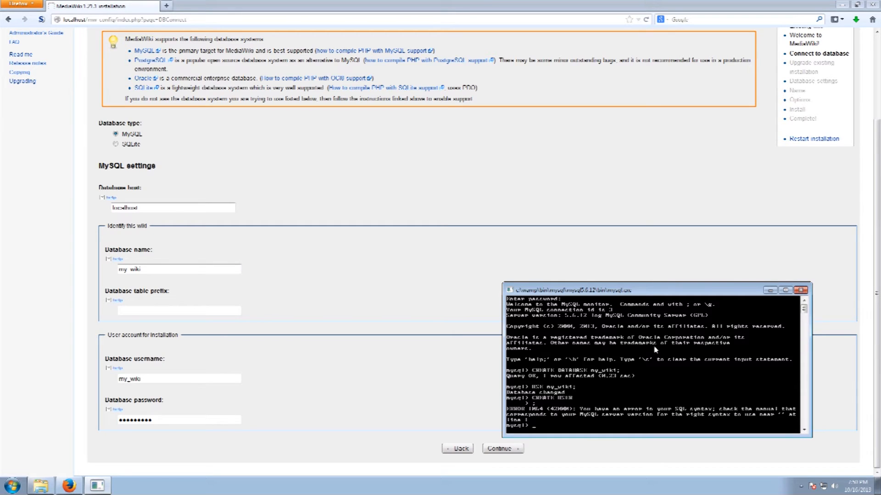
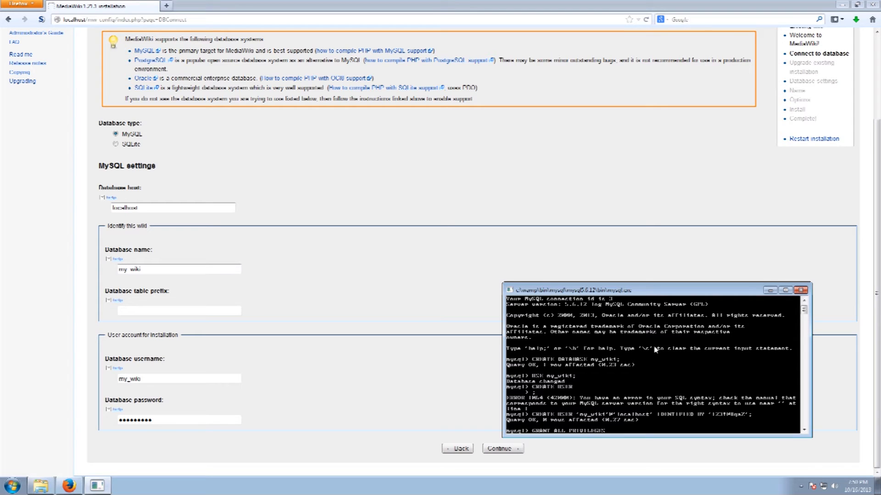
# Step: Run GRANT ALL PRIVILEGES ON my_wiki.* TO 'my_wiki'@'localhost', then submit the installer's connection page
pyautogui.write('ON')
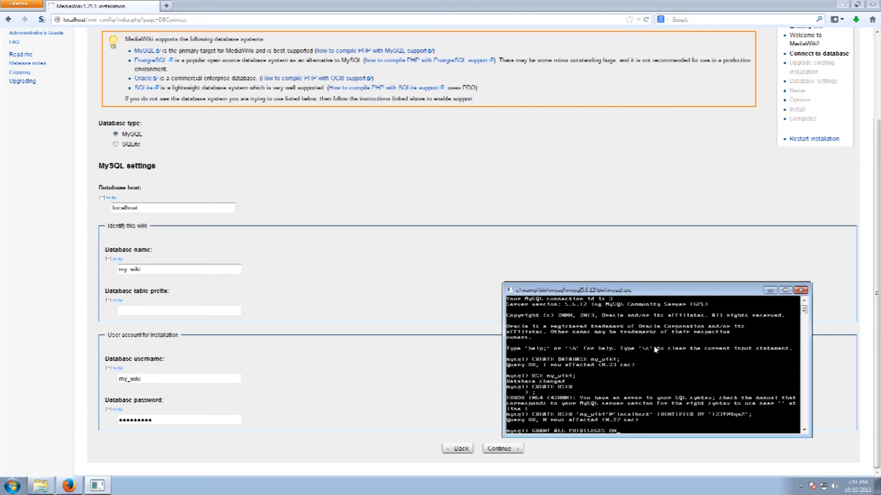
pyautogui.write('.')
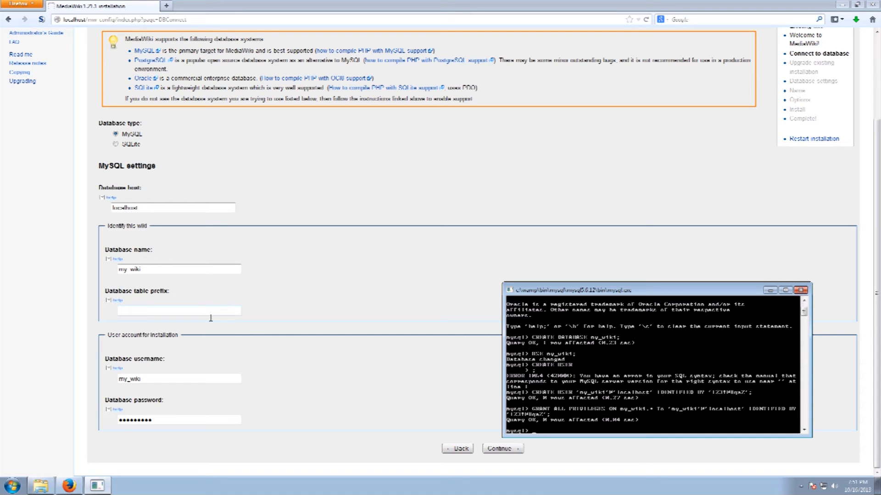
pyautogui.click(501, 449)
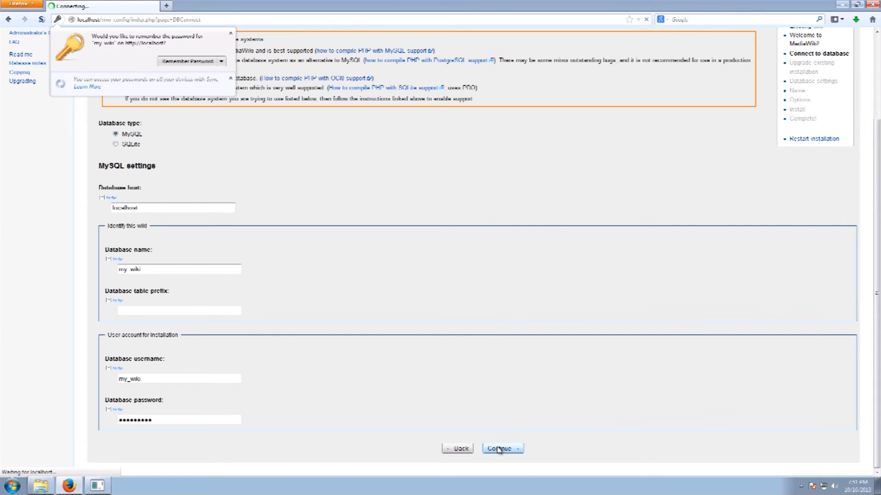
# Step: Select MyISAM as the storage engine and continue to the Name page
pyautogui.click(501, 448)
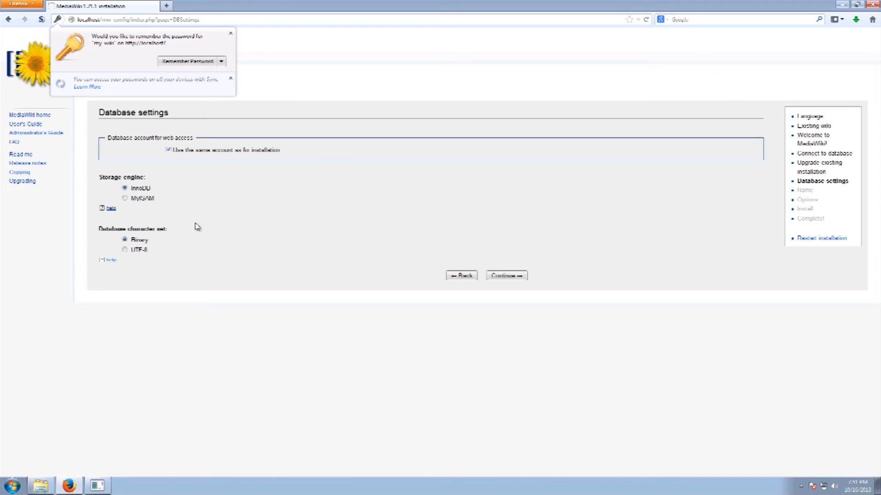
pyautogui.click(125, 198)
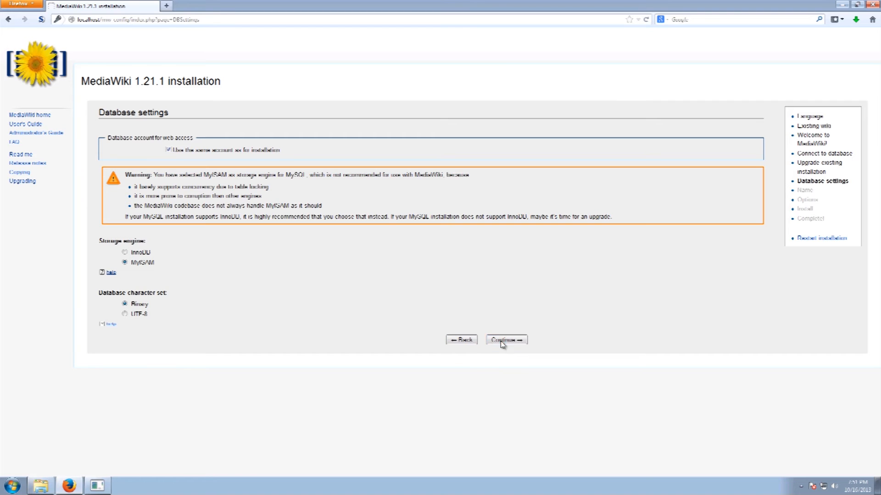
pyautogui.click(504, 339)
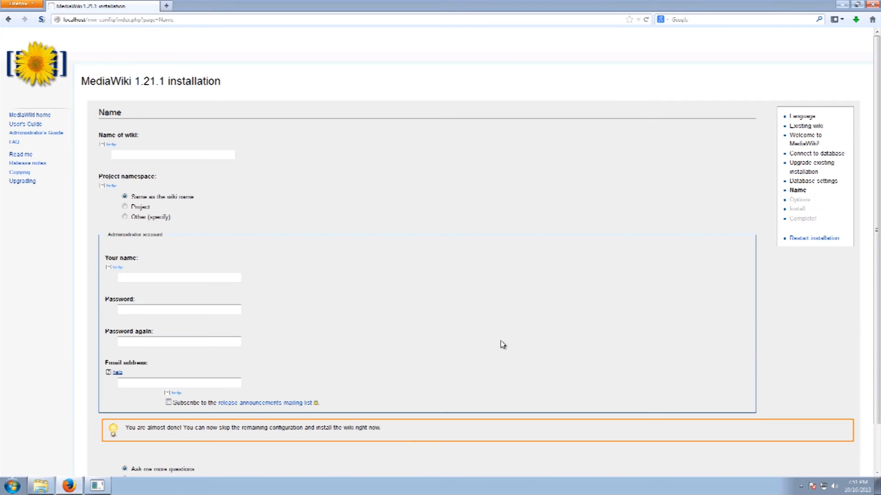
pyautogui.moveTo(412, 213)
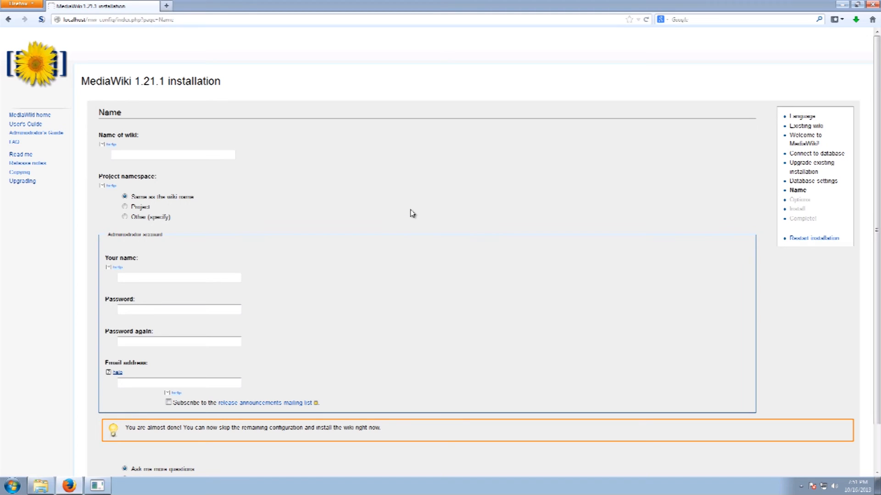
# Step: Name the wiki MY WIKI, enter the MEOW admin account and email, and choose 'just install the wiki'
pyautogui.click(174, 154)
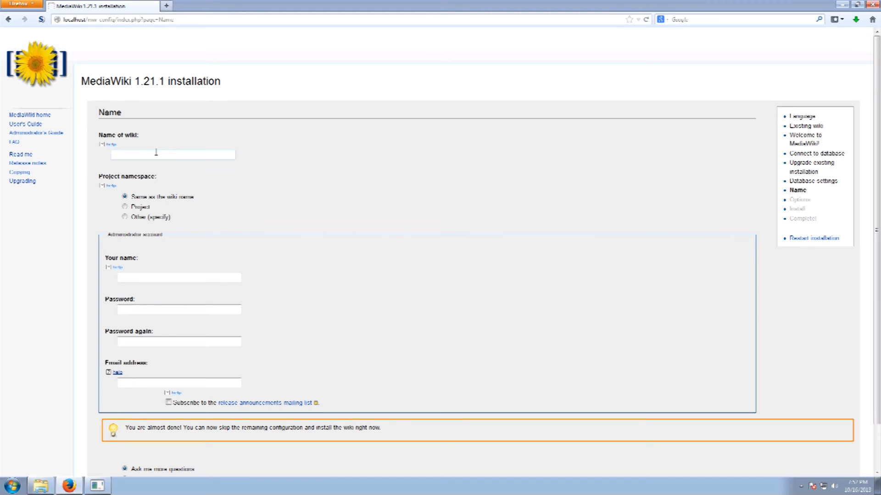
pyautogui.write('MY WIKI')
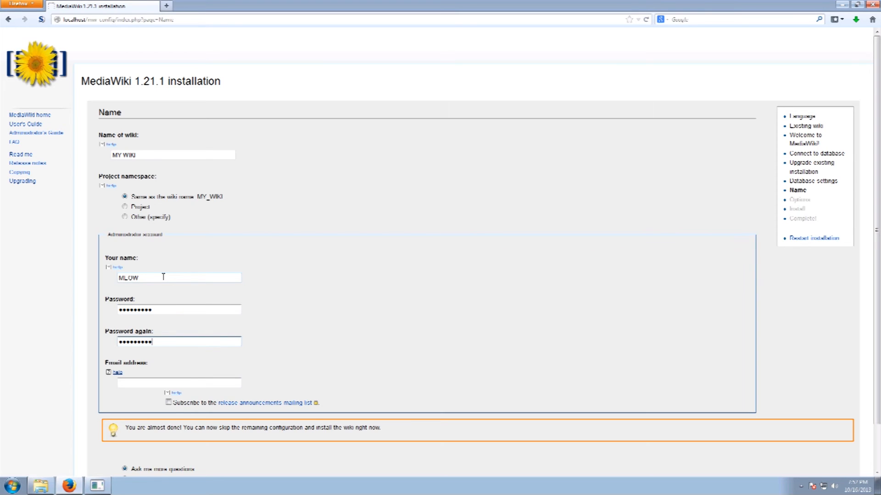
pyautogui.click(179, 382)
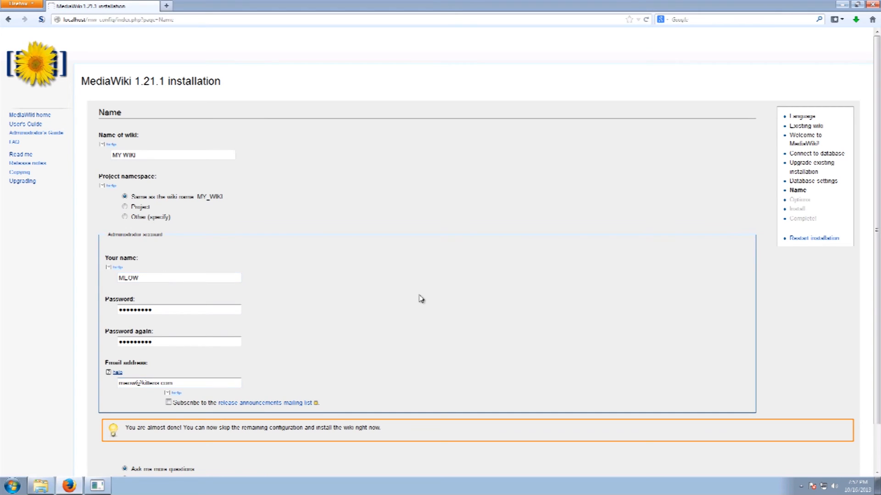
pyautogui.scroll(-3)
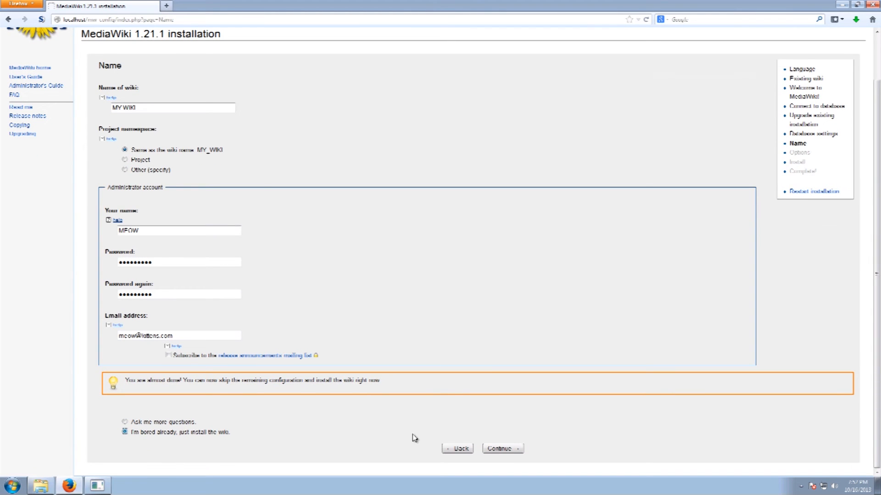
pyautogui.click(502, 449)
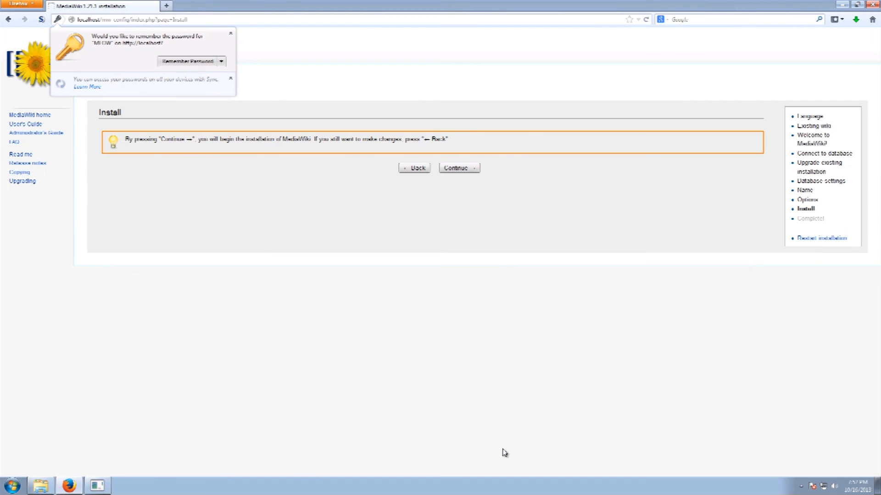
# Step: Run the installation and continue to the Complete page offering LocalSettings.php
pyautogui.click(457, 167)
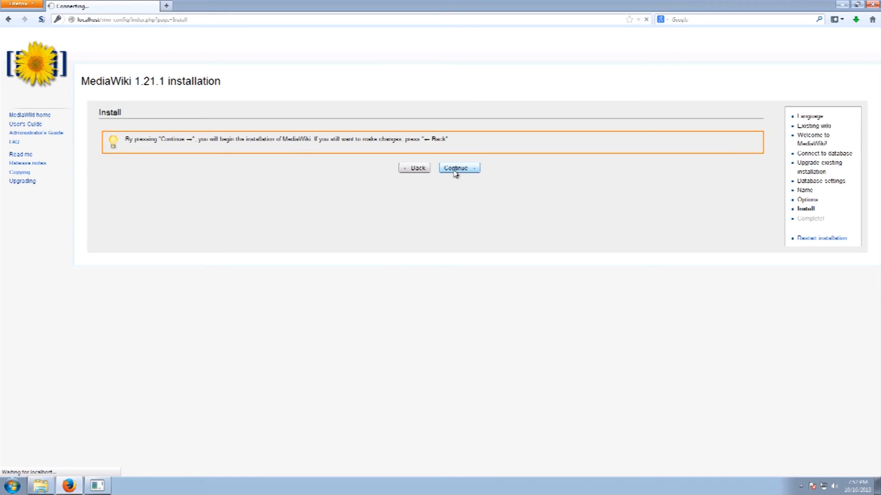
pyautogui.click(456, 168)
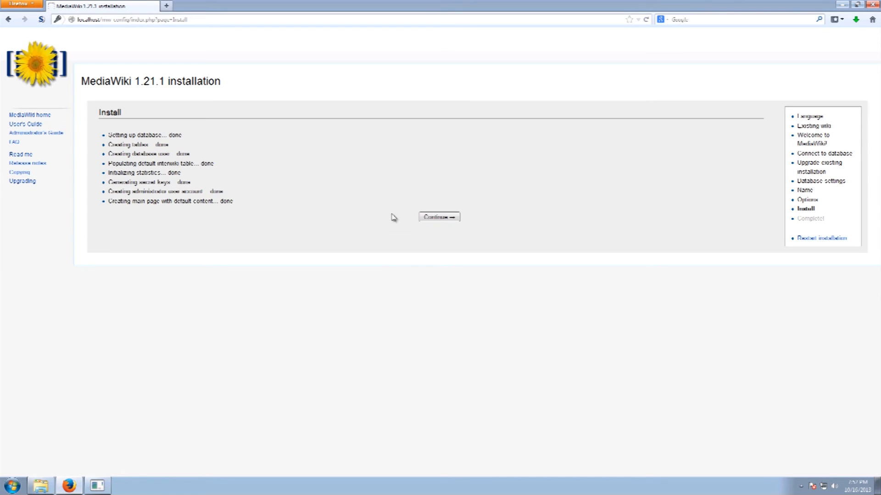
pyautogui.click(438, 217)
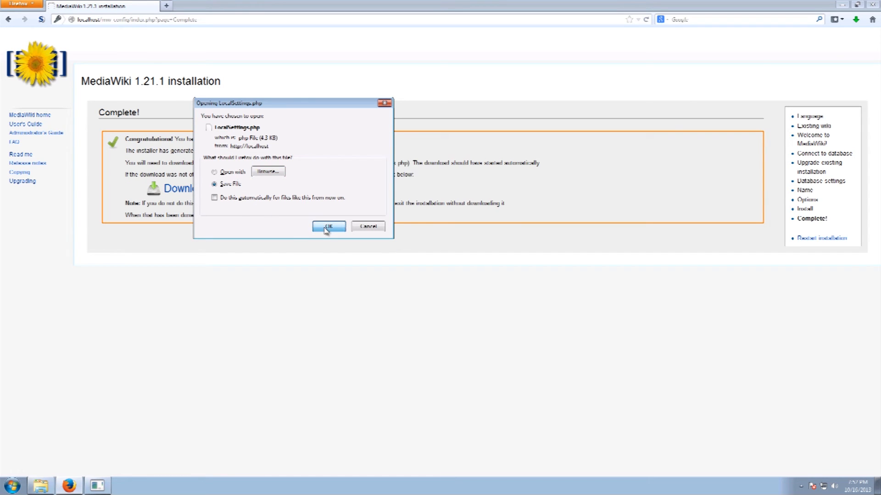
# Step: Download LocalSettings.php to the Desktop and minimise Firefox to reveal it
pyautogui.click(328, 227)
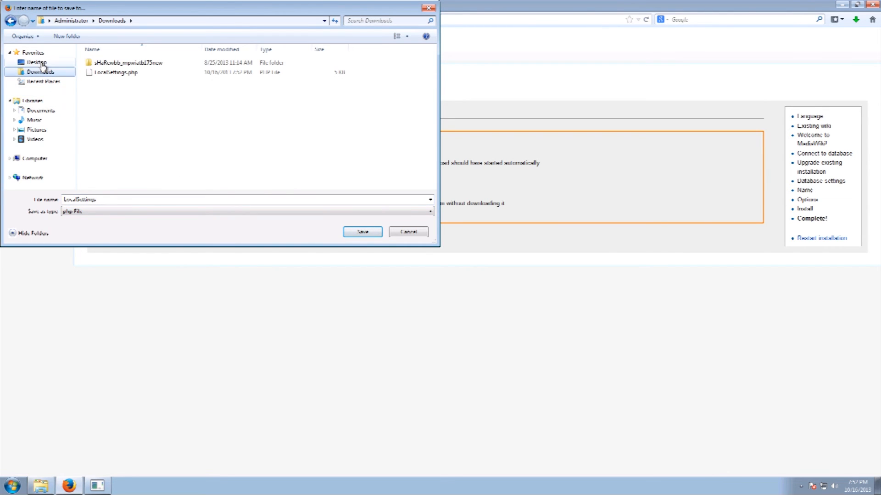
pyautogui.click(37, 61)
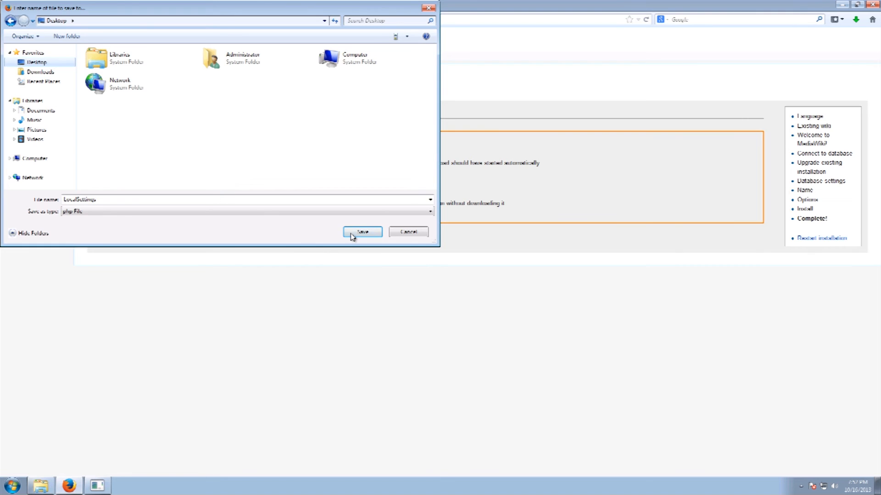
pyautogui.click(363, 232)
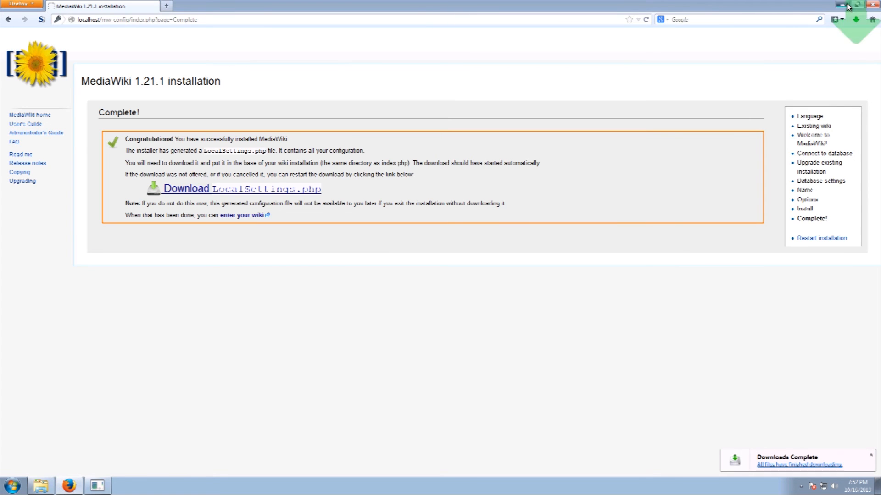
pyautogui.click(847, 5)
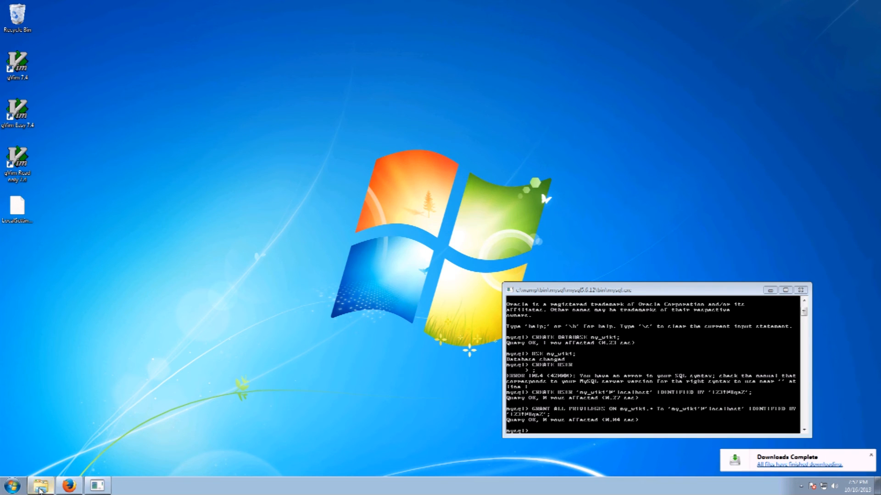
# Step: Copy LocalSettings.php into C:\wamp\www and edit it with Vim
pyautogui.rightClick(41, 484)
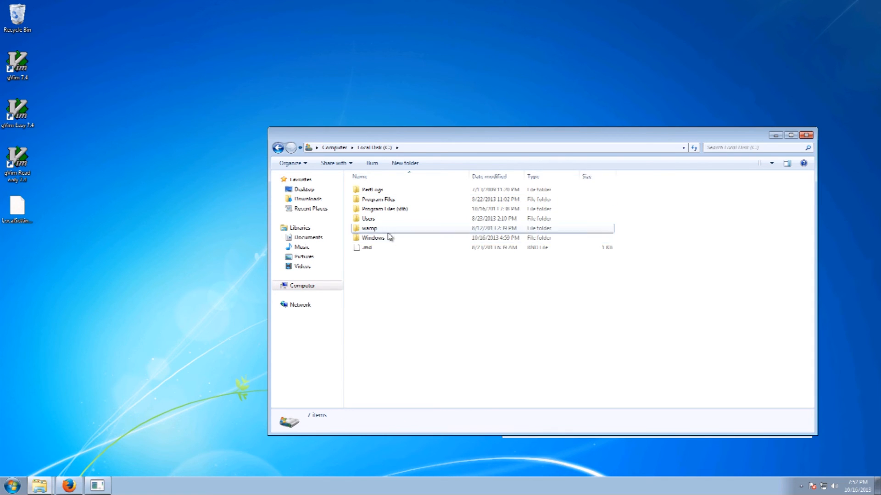
pyautogui.doubleClick(368, 229)
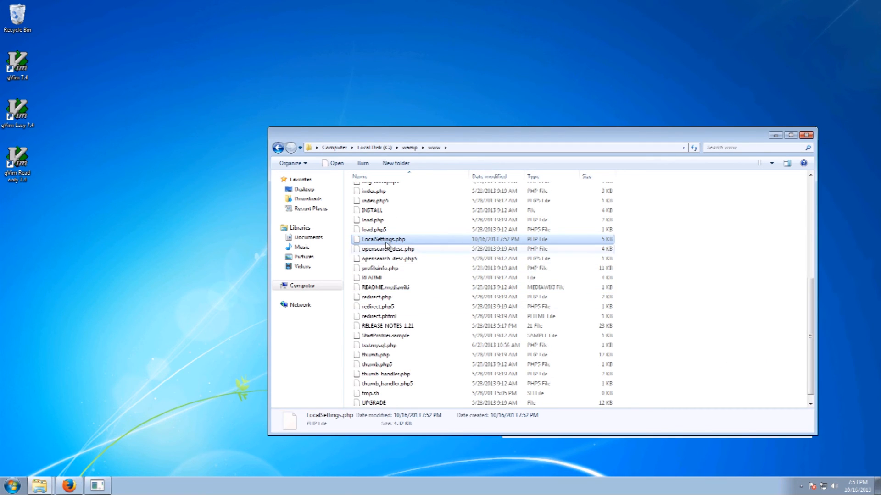
pyautogui.rightClick(384, 240)
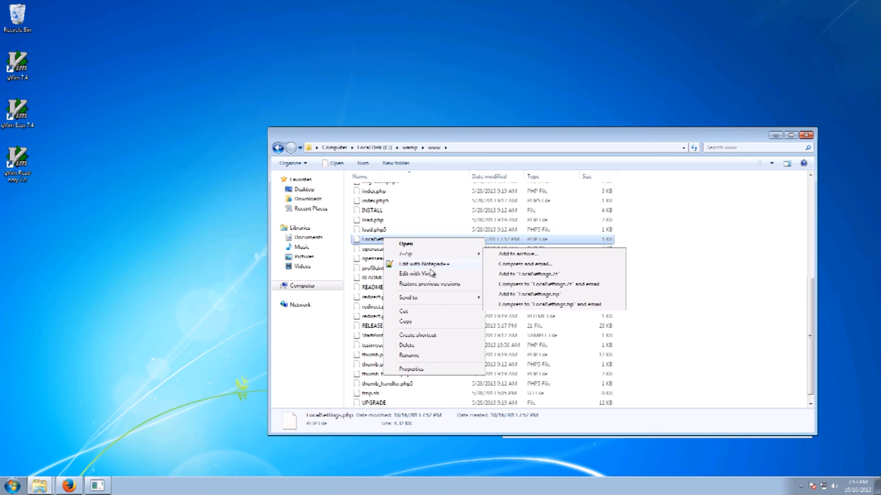
pyautogui.moveTo(429, 277)
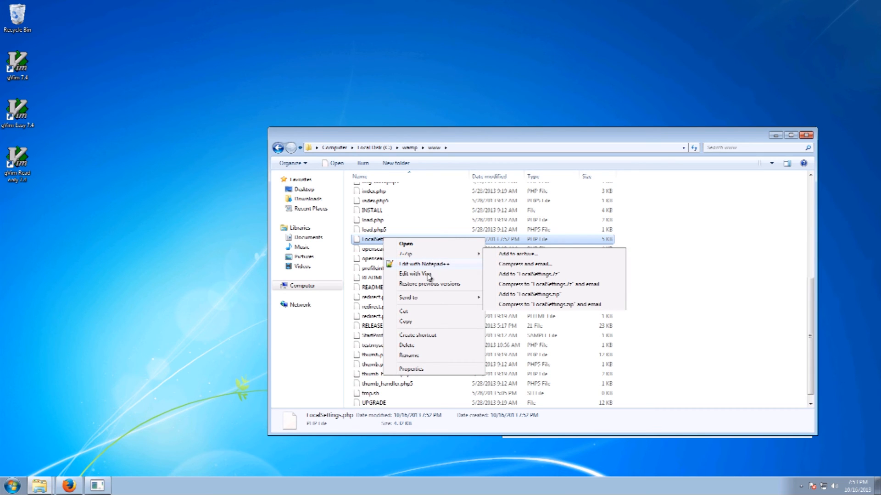
pyautogui.click(414, 274)
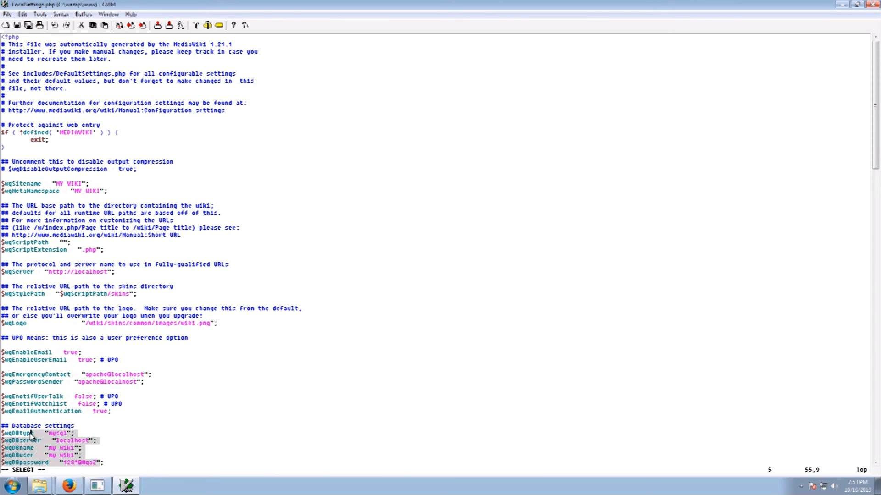
# Step: Scroll to the Database settings section of LocalSettings.php in gVim
pyautogui.scroll(-3)
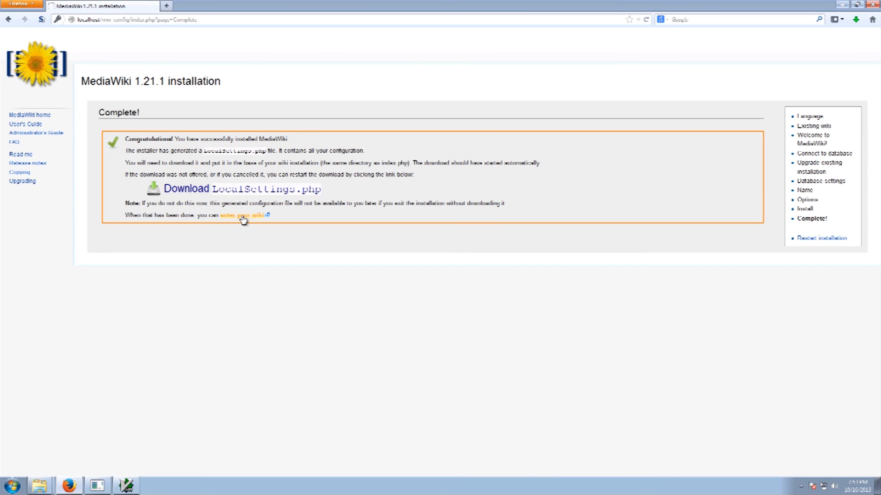
# Step: Enter the newly installed wiki and start editing its Main Page
pyautogui.click(241, 216)
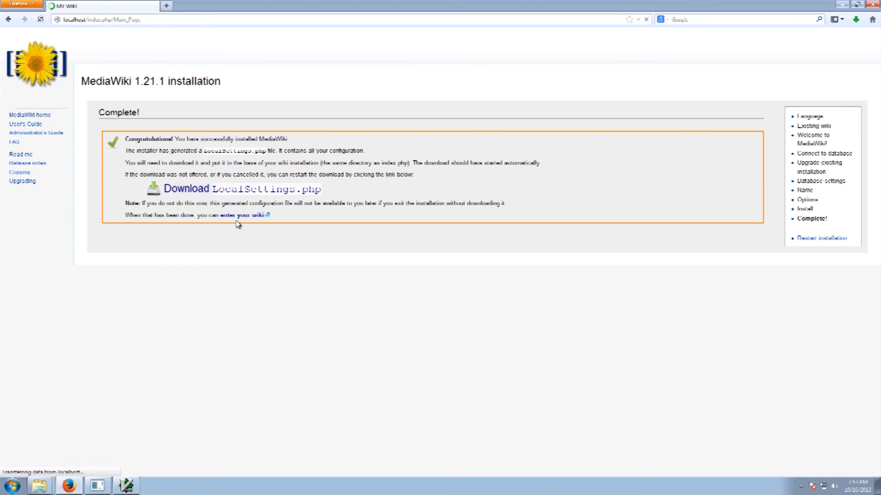
pyautogui.click(245, 214)
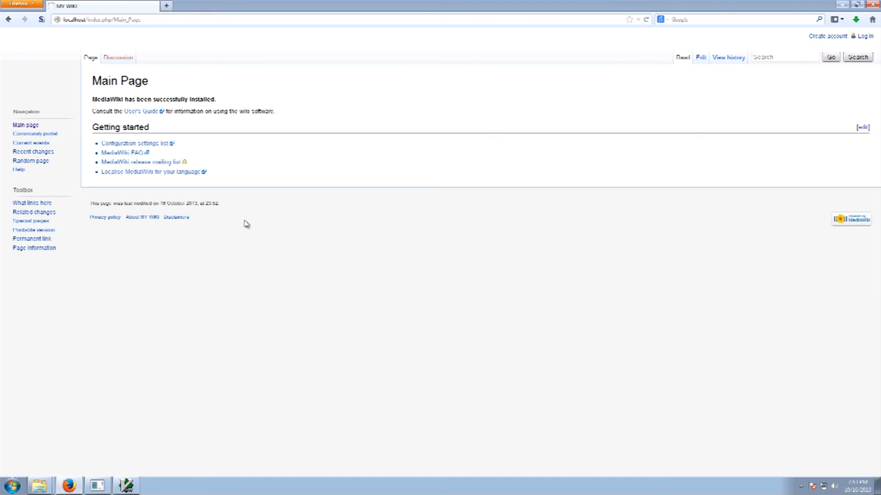
pyautogui.moveTo(318, 162)
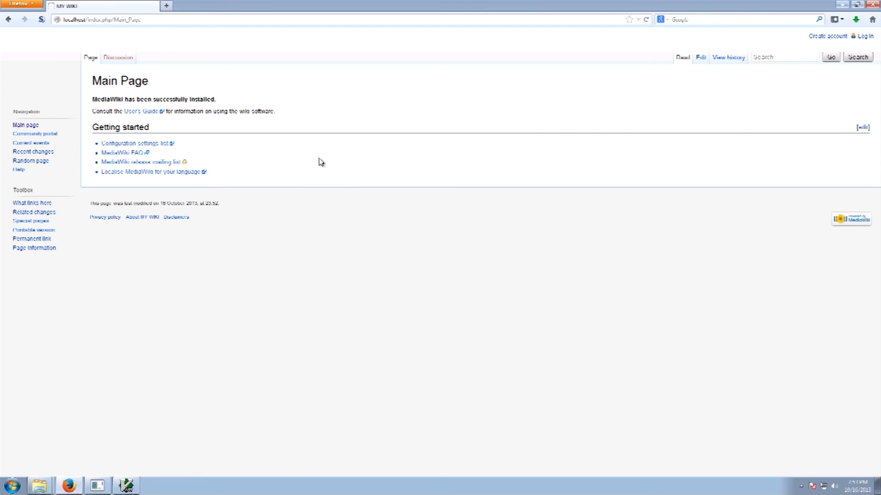
pyautogui.moveTo(54, 38)
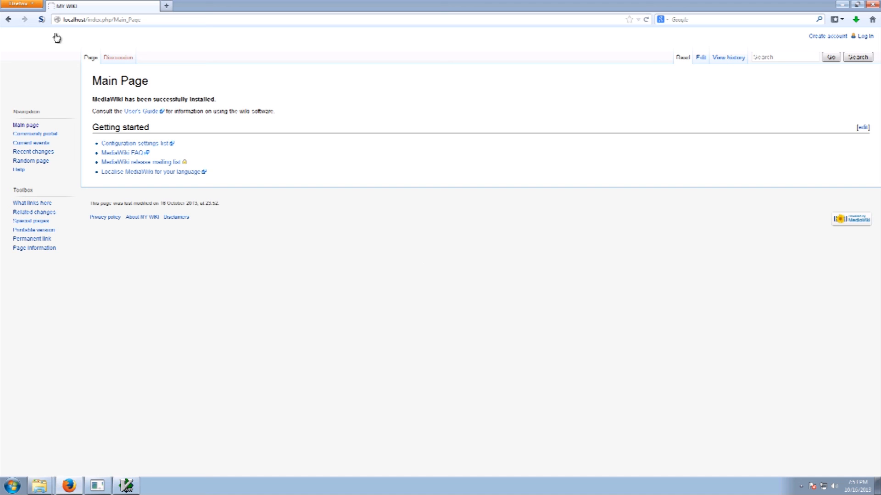
pyautogui.moveTo(700, 68)
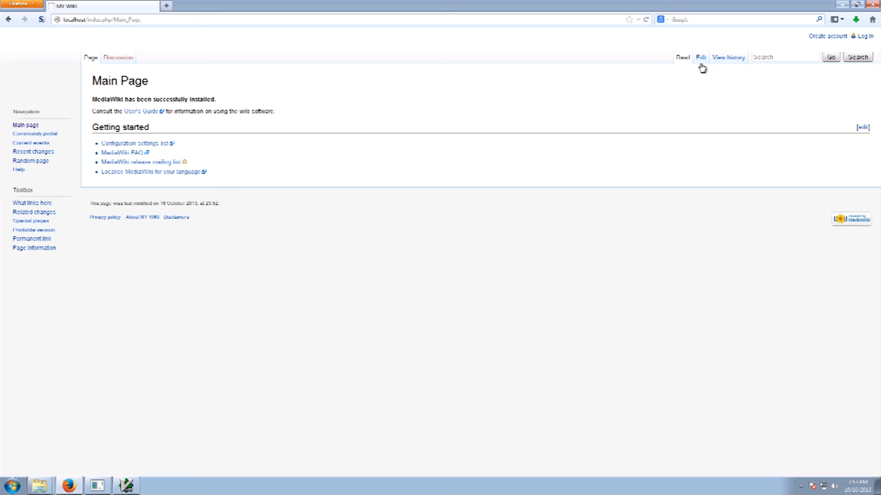
pyautogui.click(699, 57)
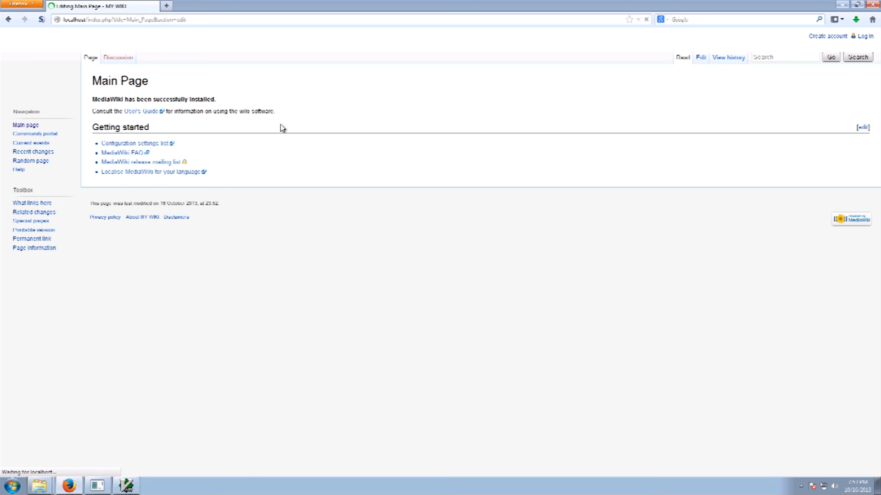
# Step: Replace the Main Page content with MEOW and save the page
pyautogui.click(700, 57)
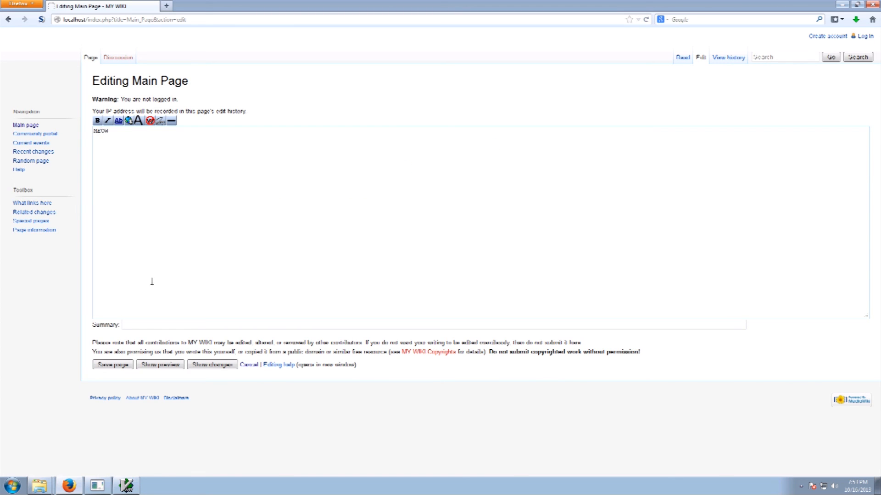
pyautogui.click(112, 364)
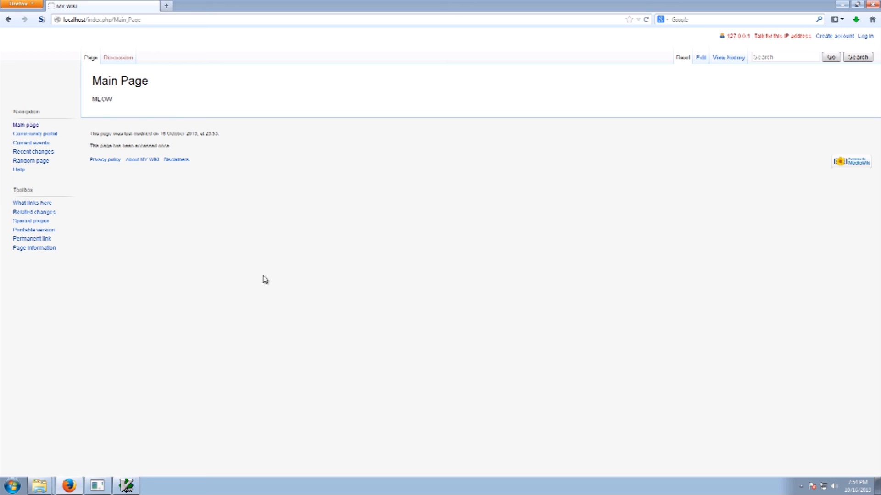
pyautogui.moveTo(291, 276)
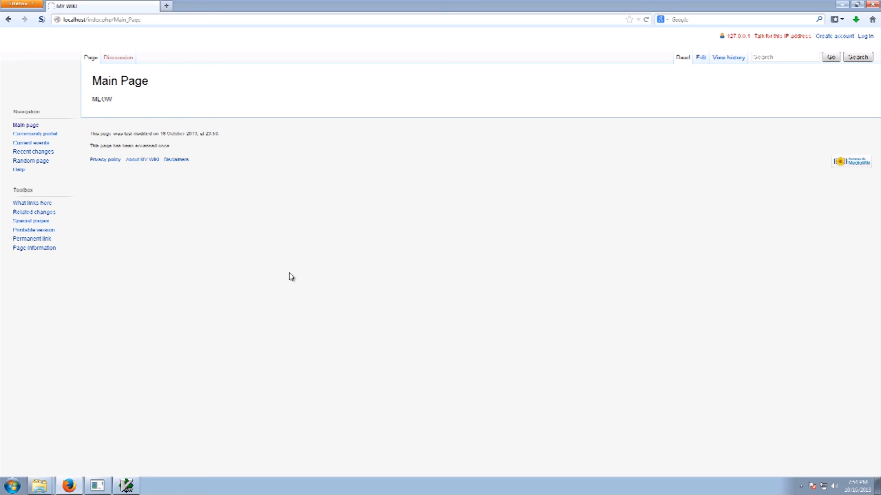